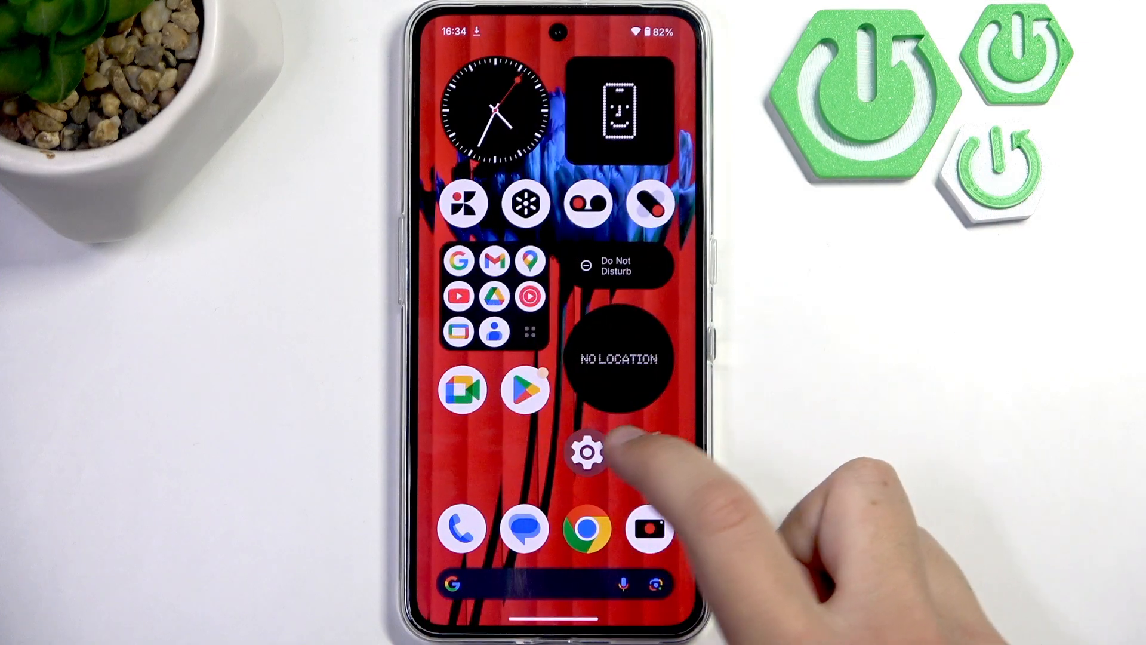
# - Launch Settings from the home screen gear icon and scroll through the category list
pyautogui.click(586, 450)
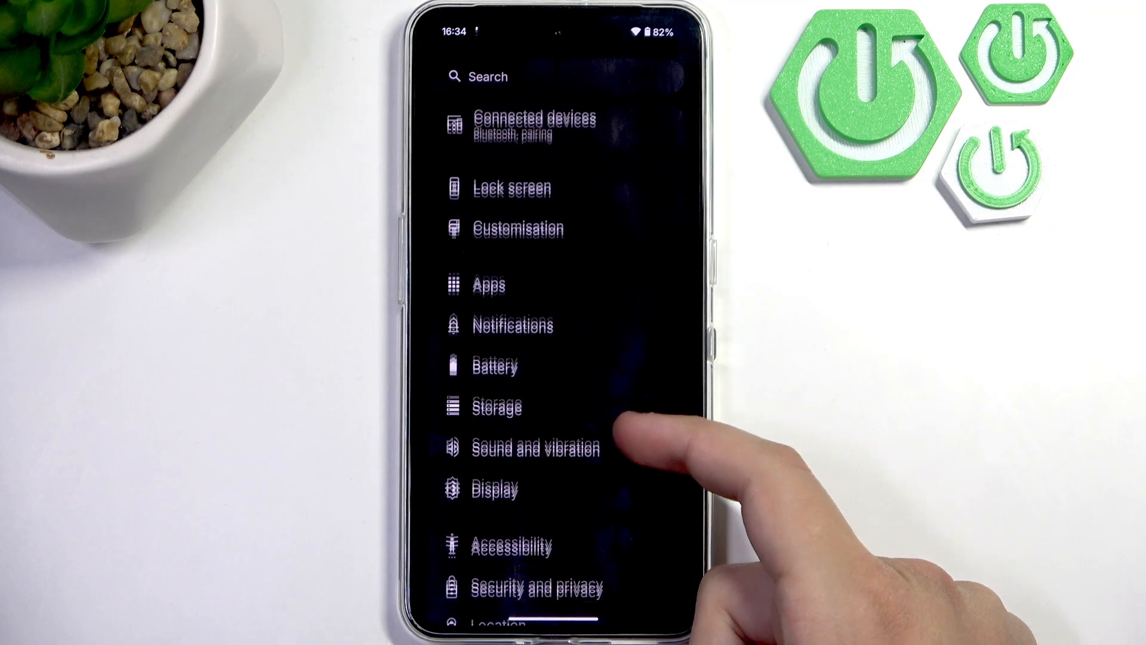
pyautogui.scroll(3)
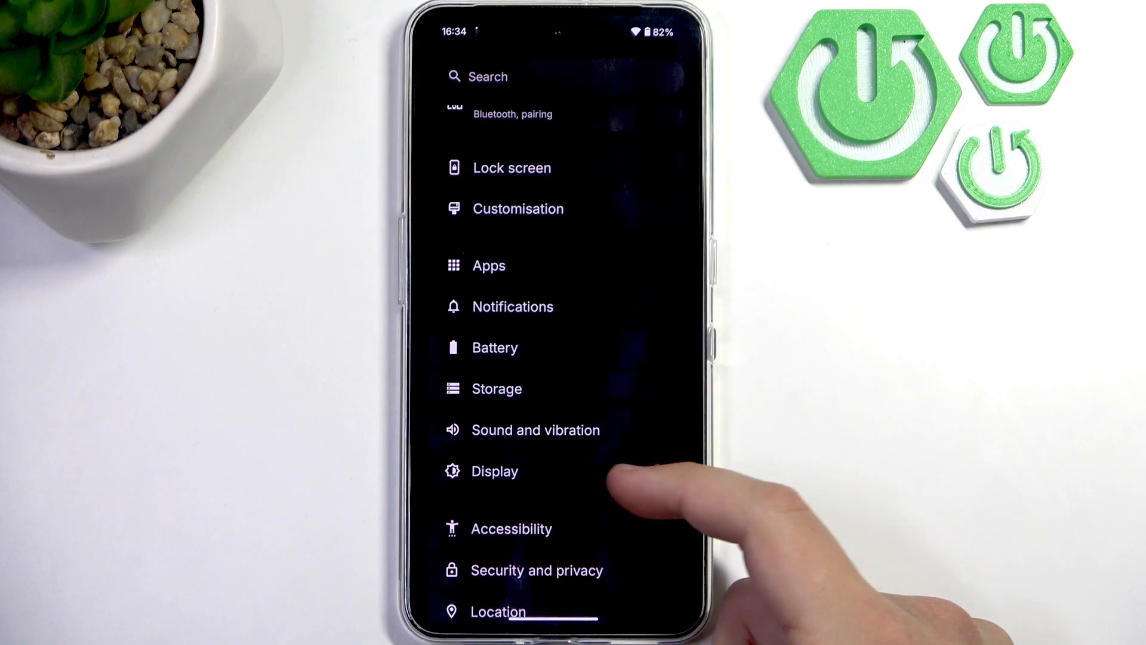
# - Reach the Lock screen page via Display's 'Always on display' link
pyautogui.click(494, 471)
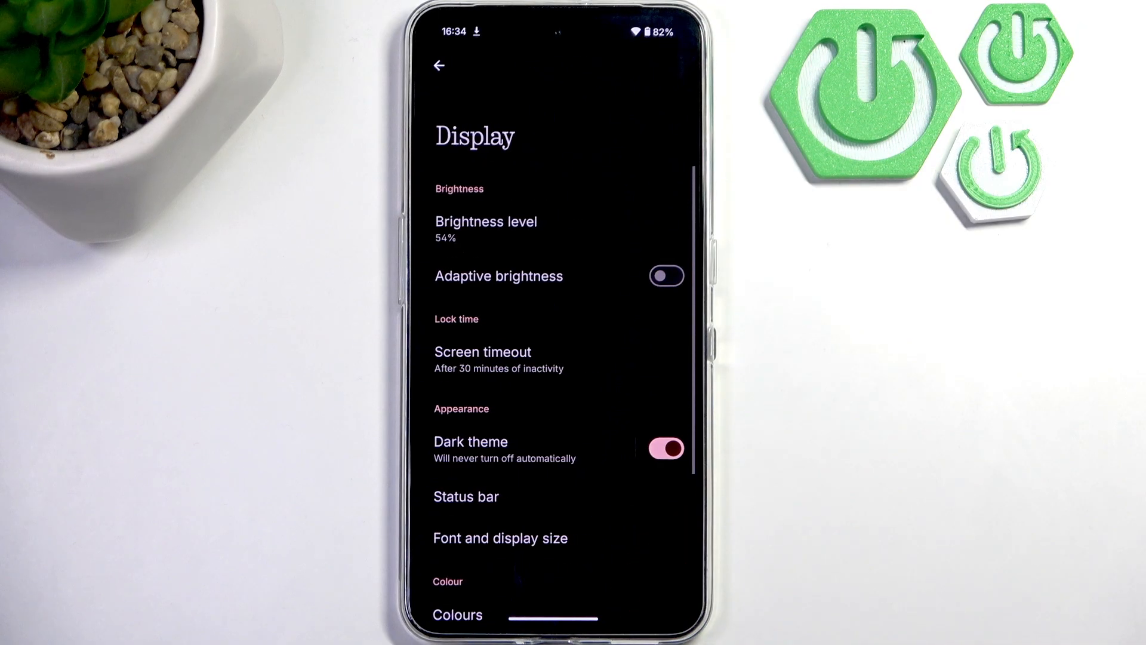
pyautogui.scroll(-3)
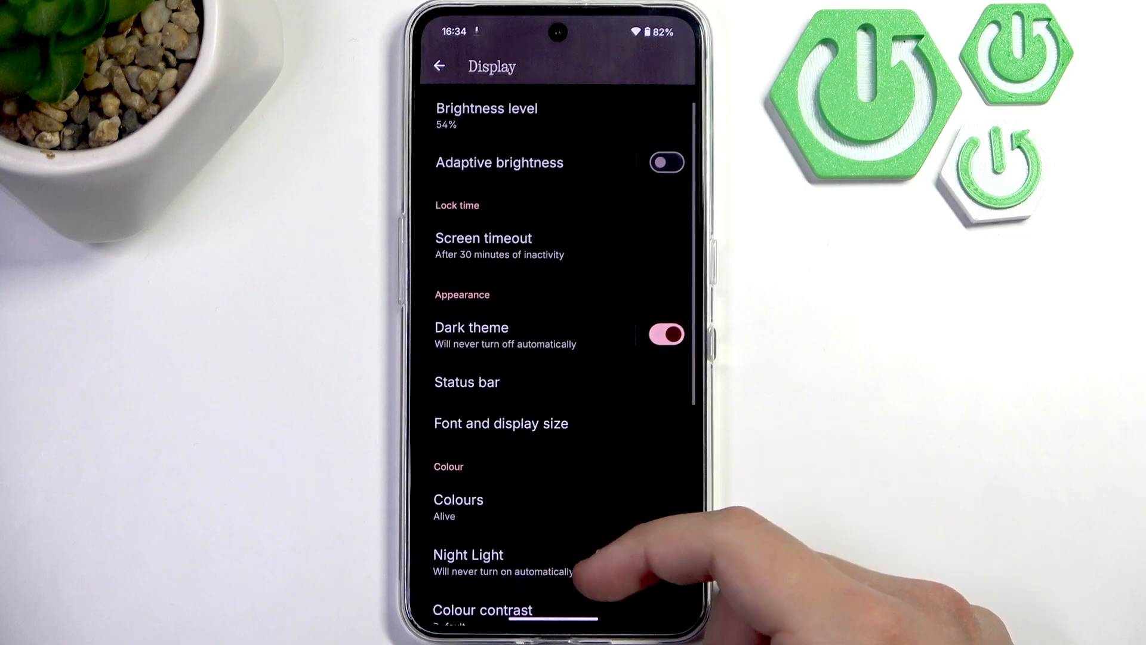
pyautogui.scroll(3)
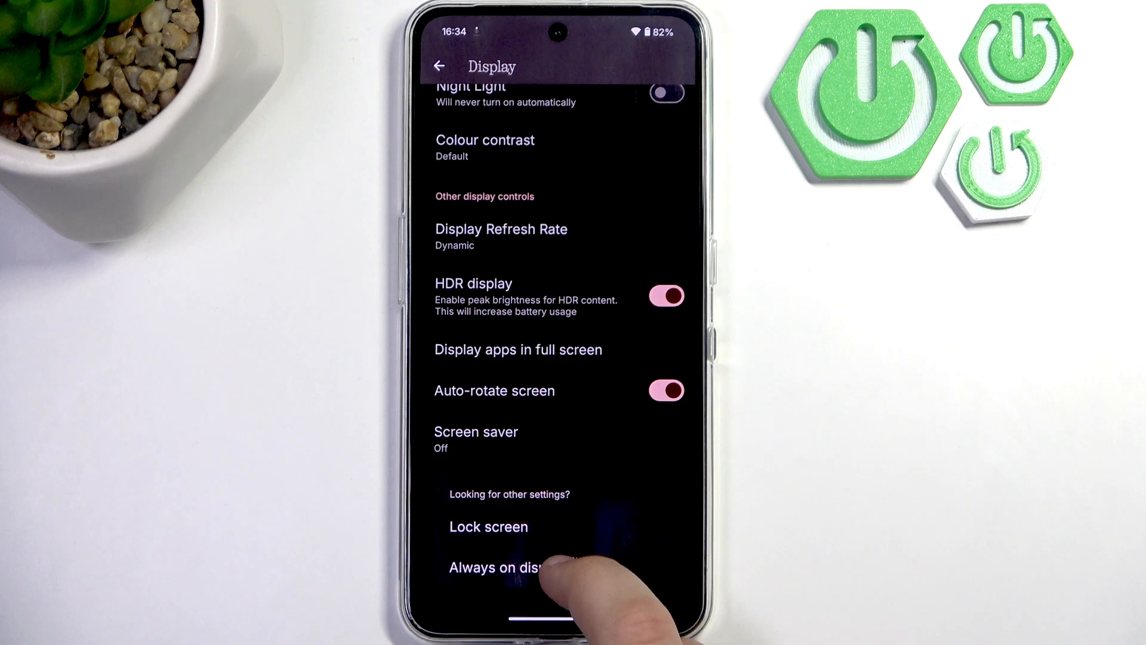
pyautogui.click(488, 526)
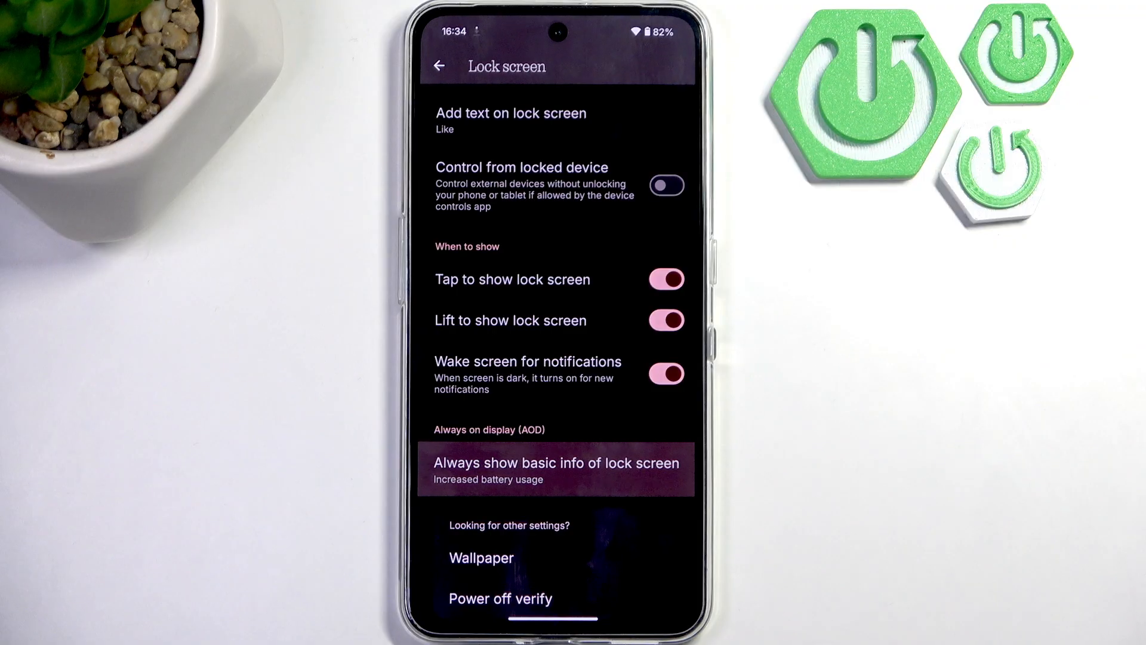
# - Enable 'Always show basic info of lock screen' on a 07:00–23:00 schedule, then switch it off
pyautogui.click(555, 469)
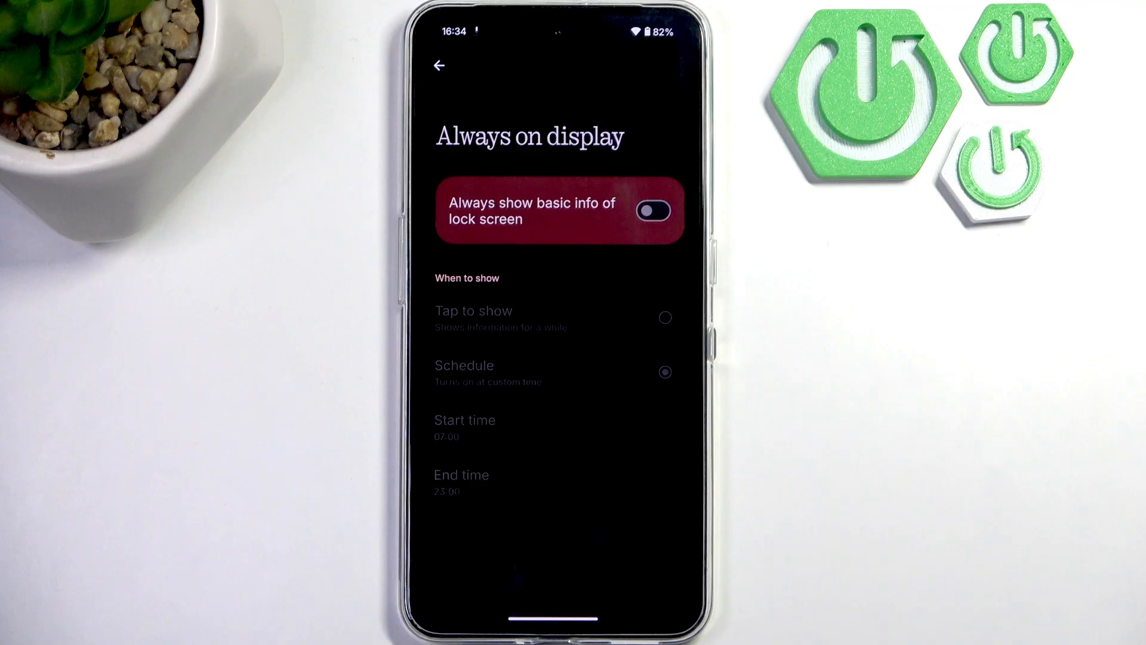
pyautogui.click(654, 210)
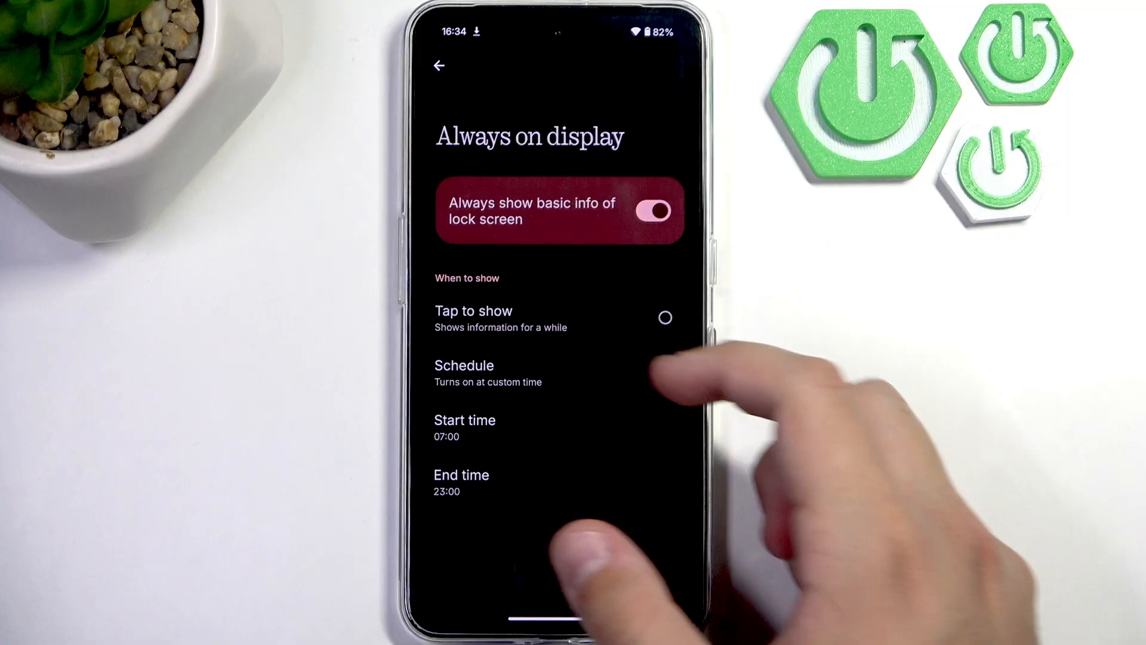
pyautogui.click(664, 372)
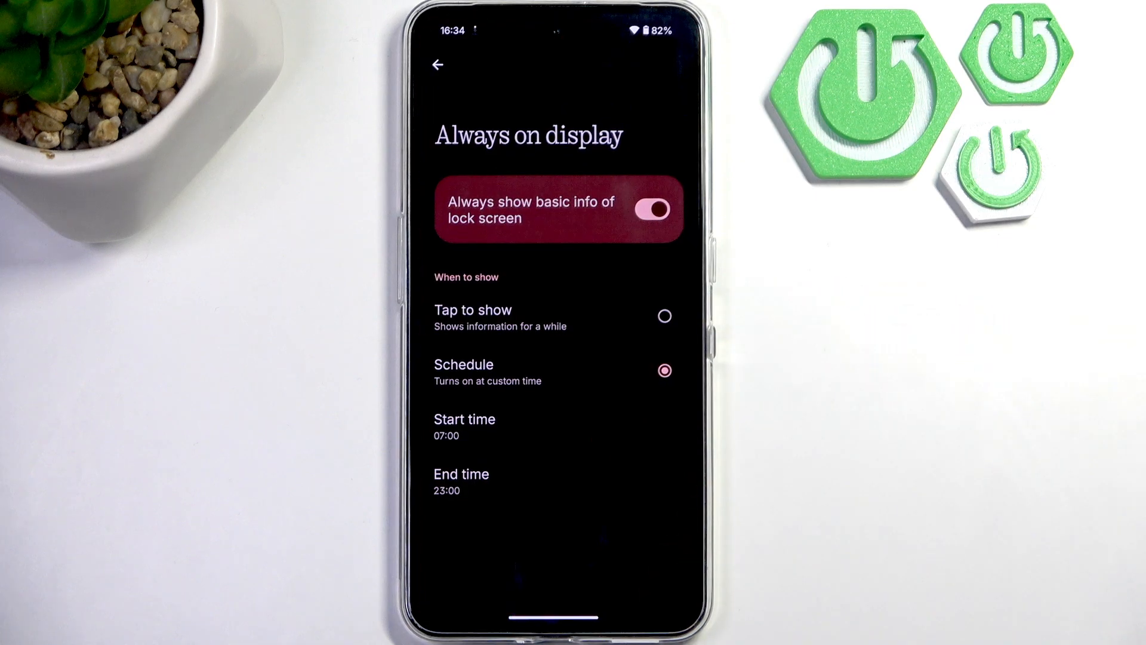
pyautogui.click(651, 210)
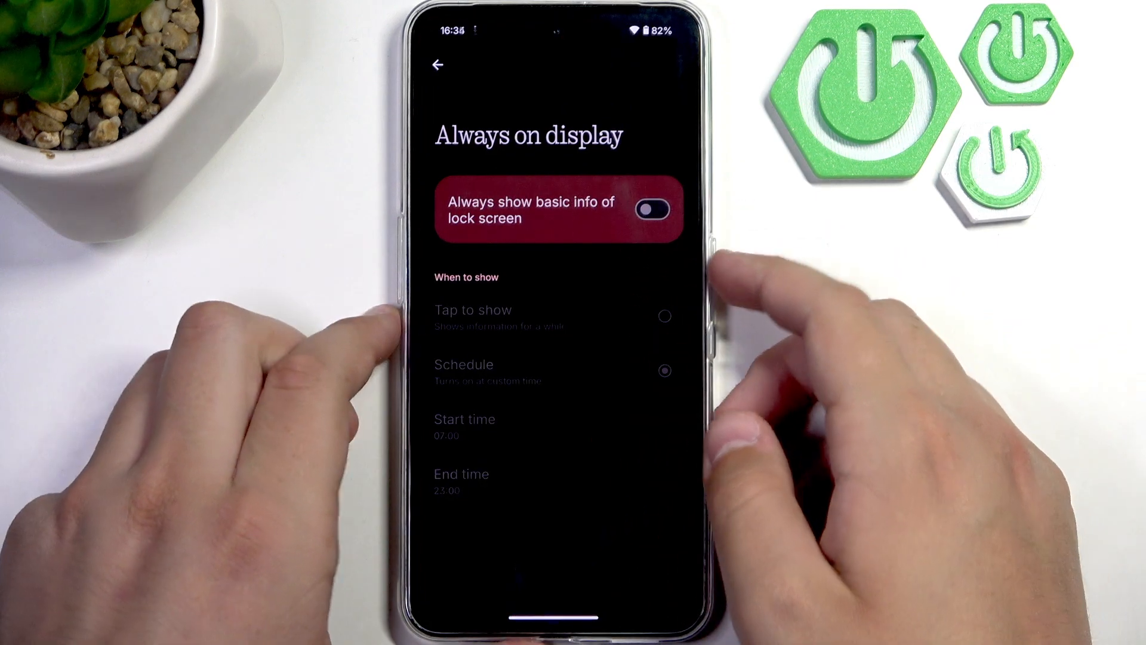